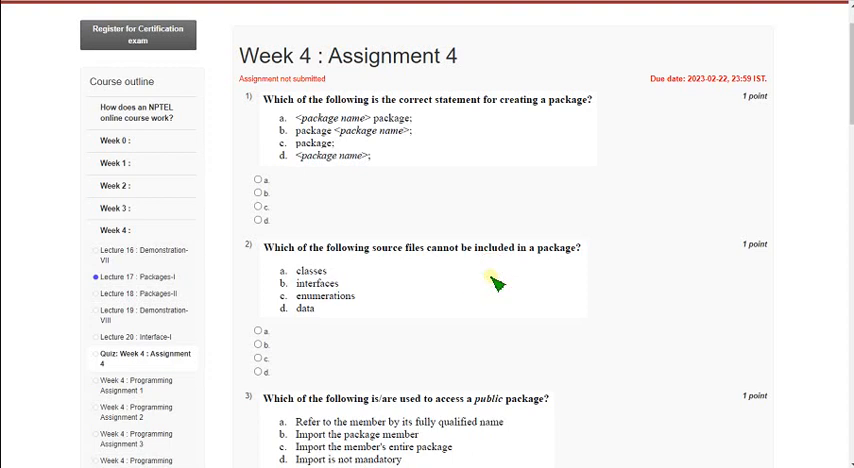
mouse_move(300, 72)
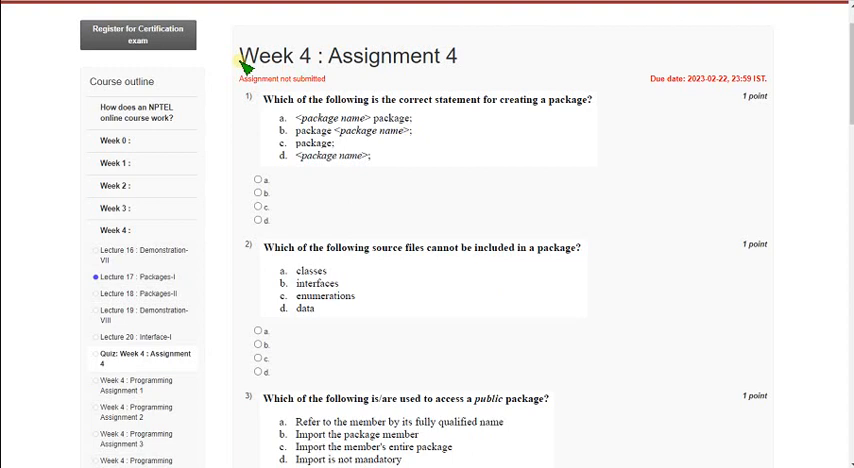
Mark option b, "package <package name>;", as the answer to question 1 on creating a package
double_click(264, 56)
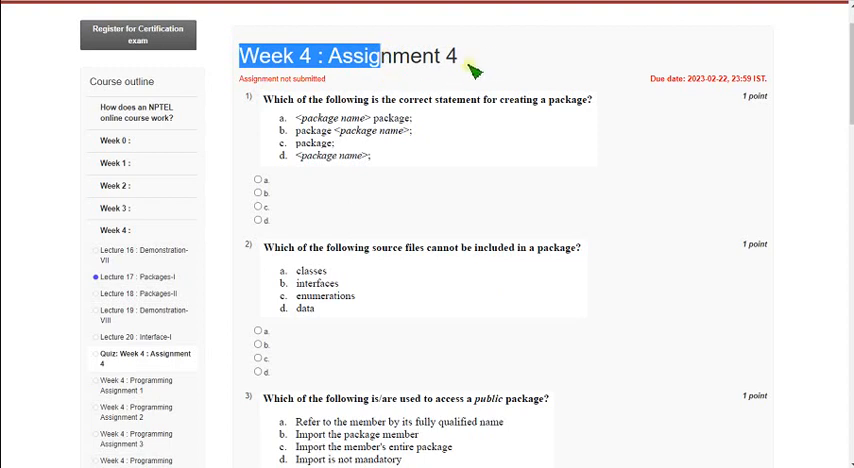
mouse_move(490, 64)
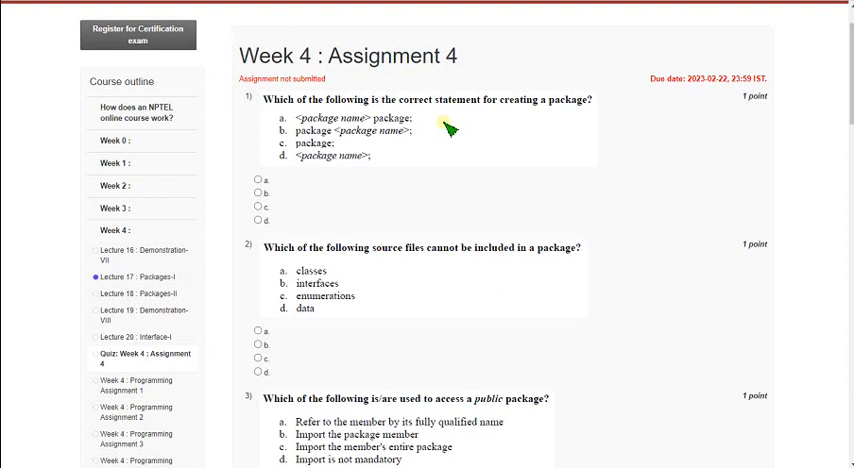
mouse_move(316, 144)
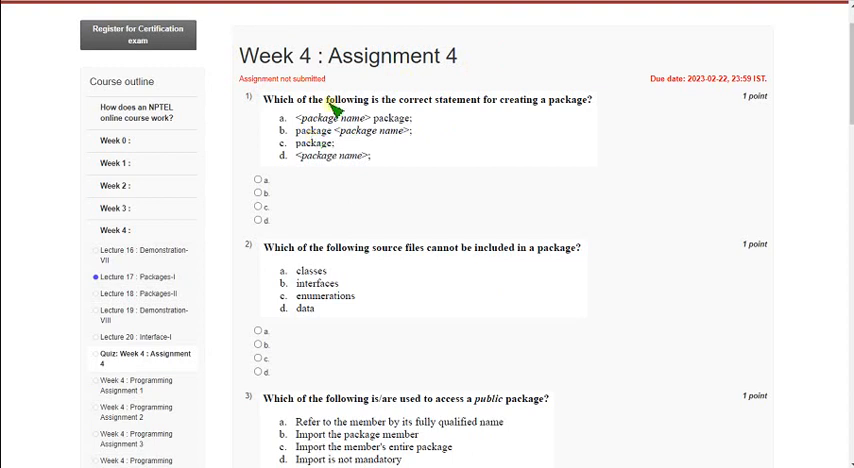
mouse_move(320, 130)
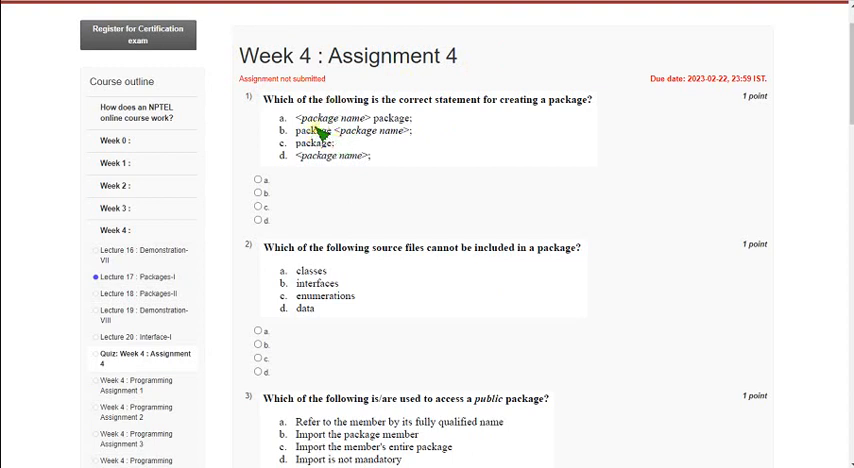
mouse_move(378, 162)
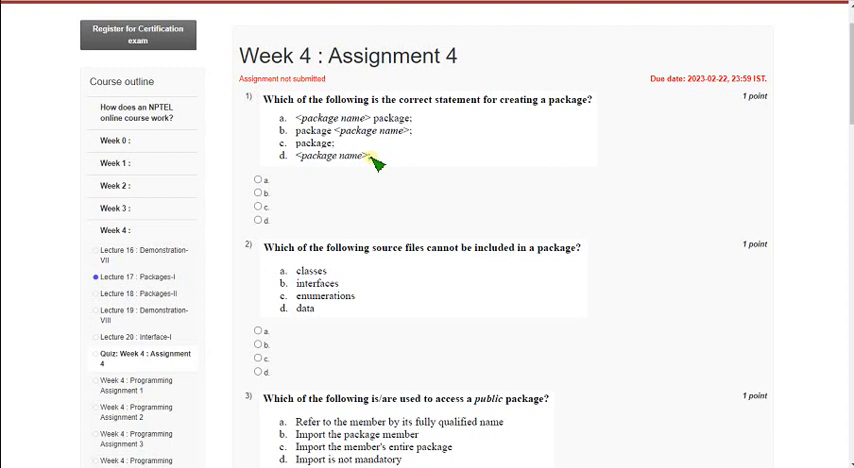
mouse_move(376, 164)
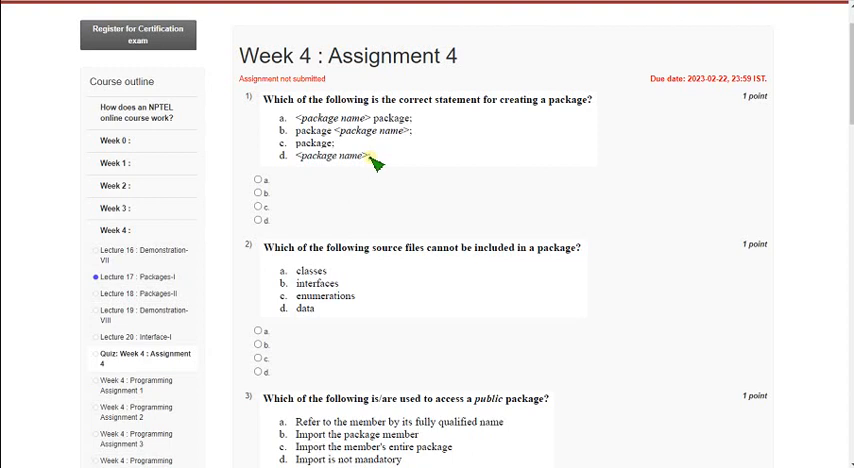
mouse_move(376, 164)
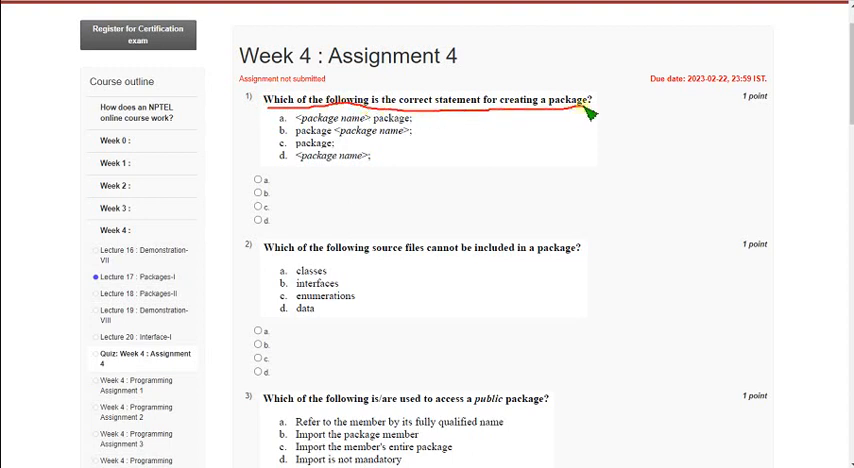
mouse_move(548, 122)
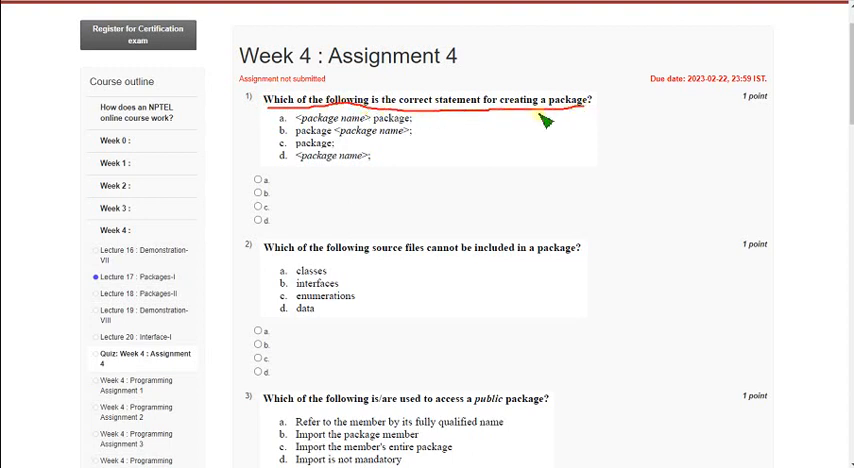
mouse_move(418, 160)
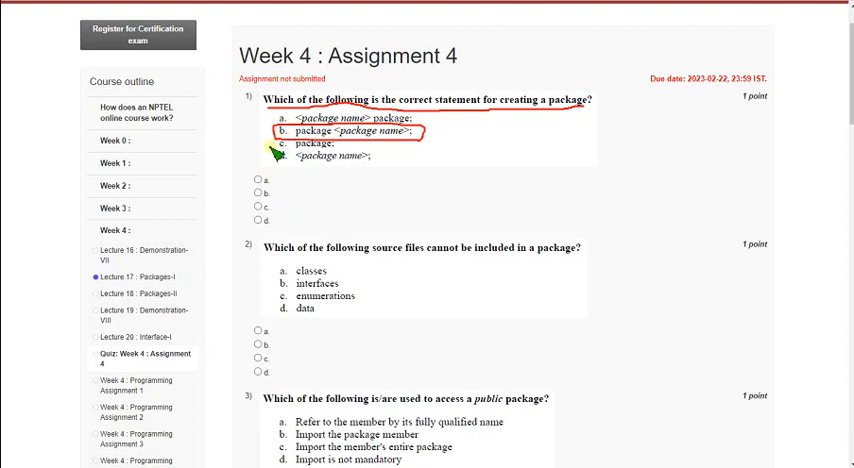
mouse_move(300, 200)
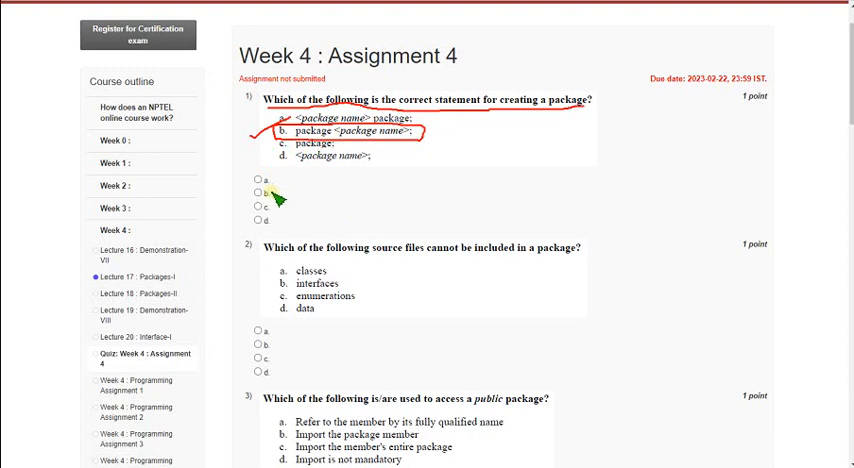
click(256, 192)
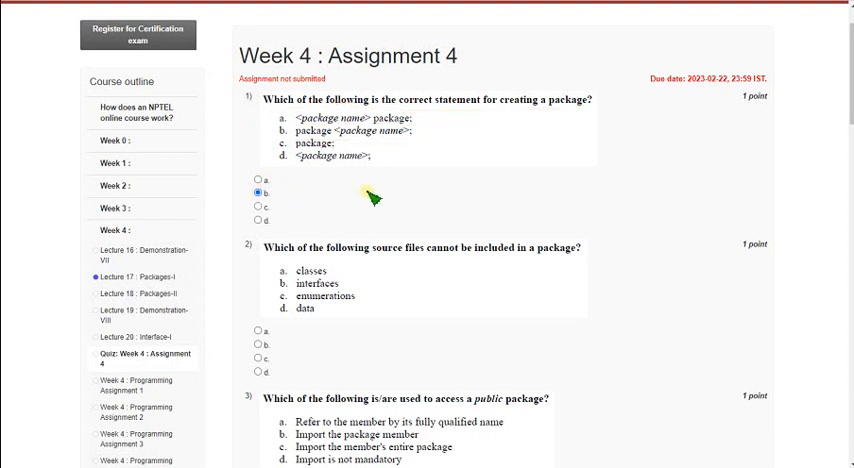
Mark option d, "data", as the answer to question 2 on source files in packages
scroll(down, 3)
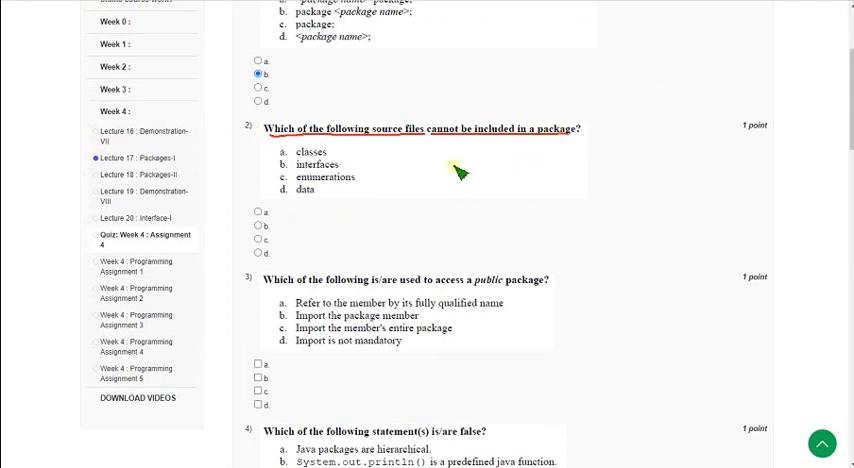
mouse_move(398, 164)
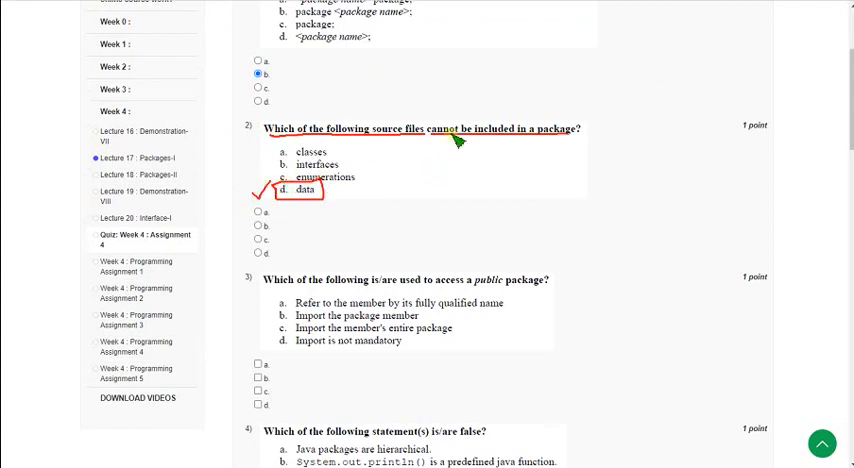
mouse_move(340, 152)
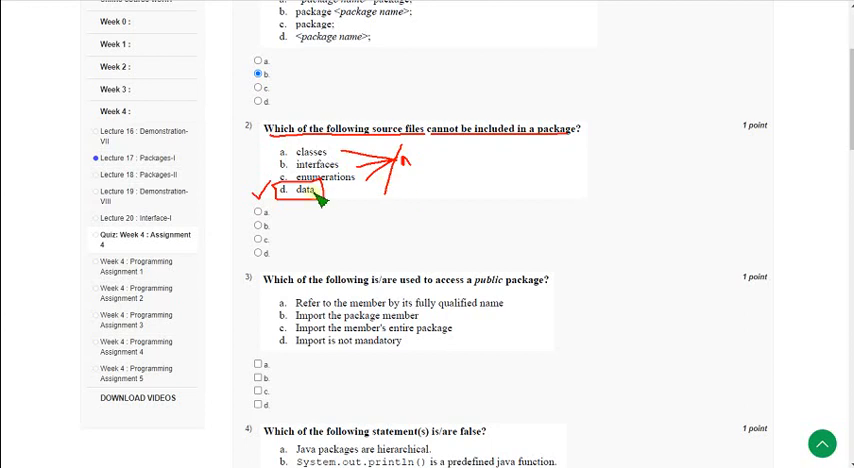
mouse_move(288, 254)
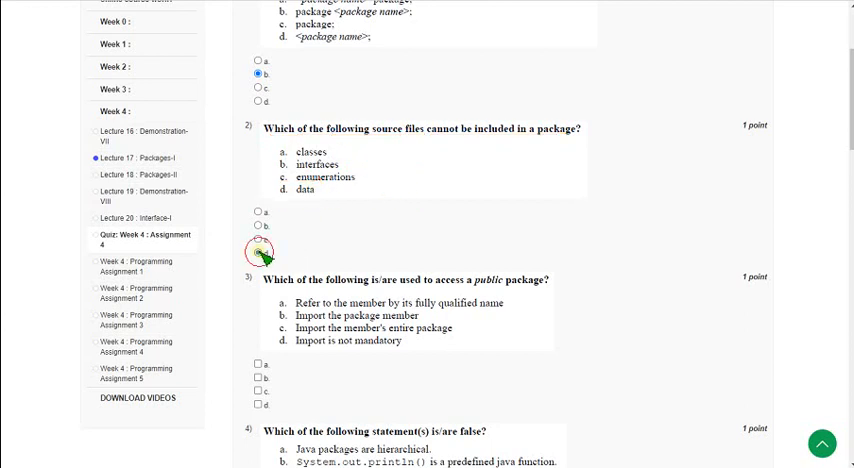
click(258, 252)
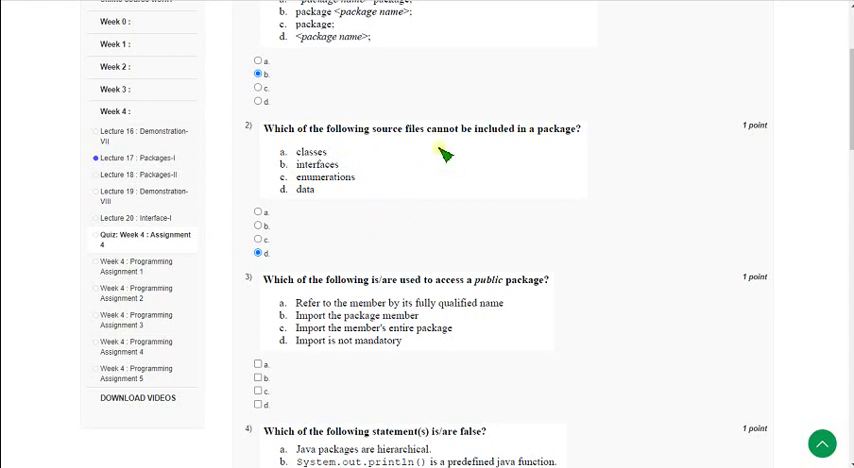
Annotate question 3 in red and check options a, b and c for accessing a public package
scroll(down, 3)
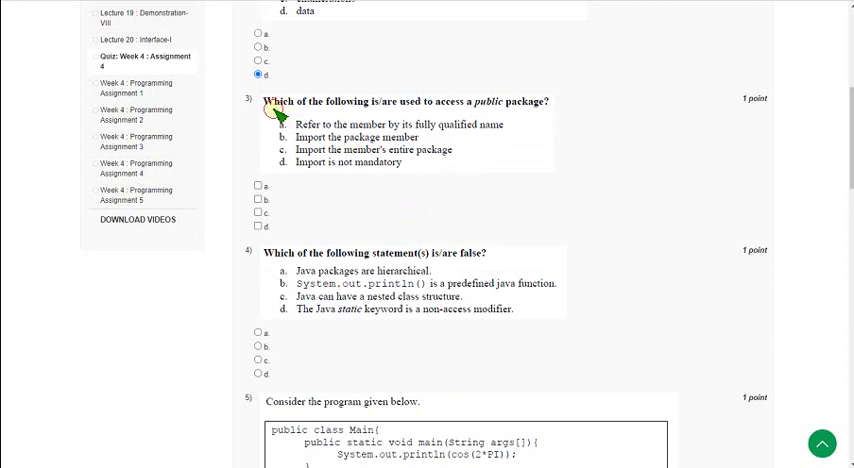
drag(272, 110, 424, 110)
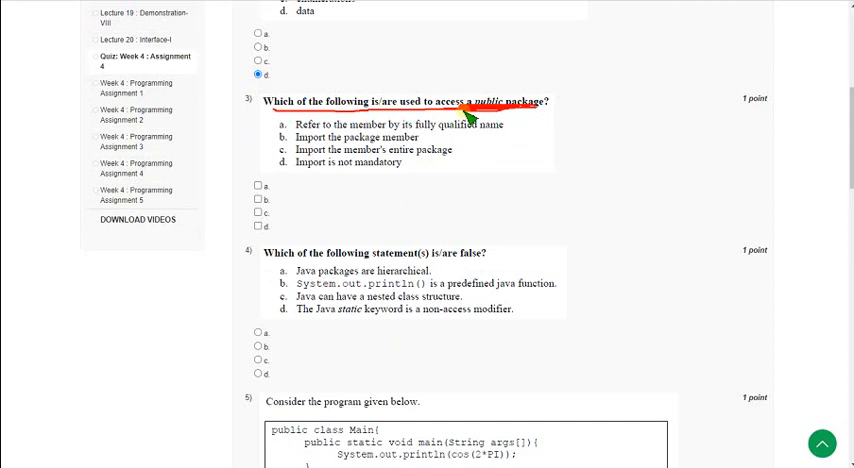
mouse_move(304, 194)
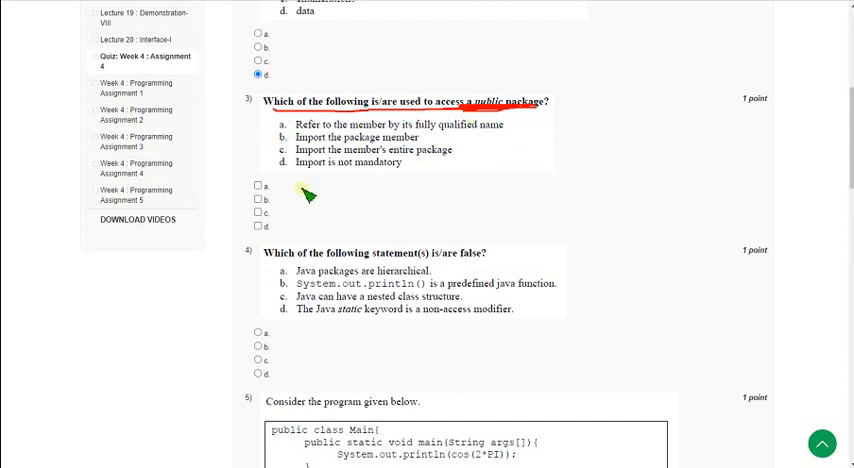
mouse_move(356, 130)
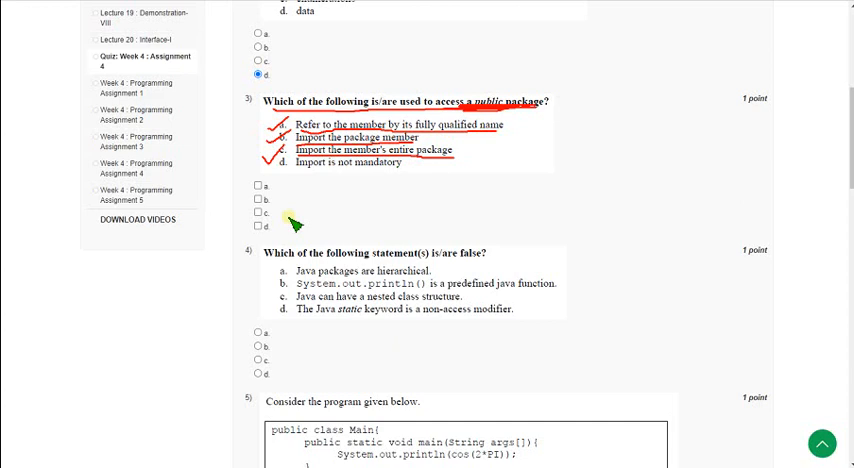
mouse_move(292, 220)
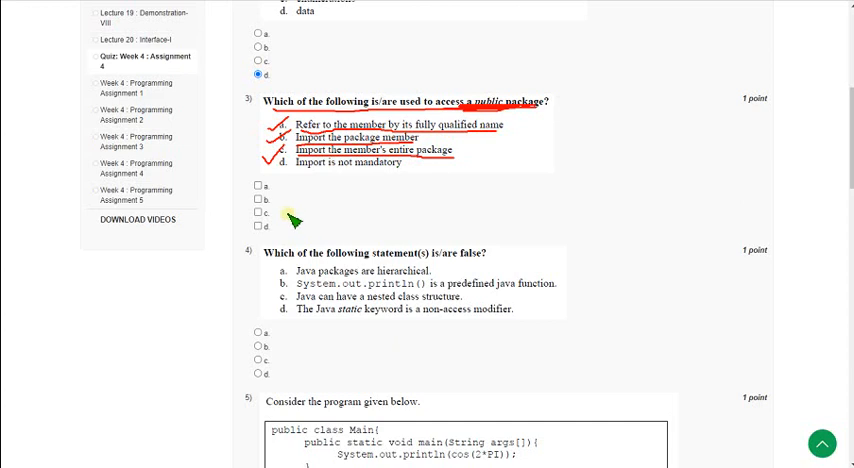
click(258, 186)
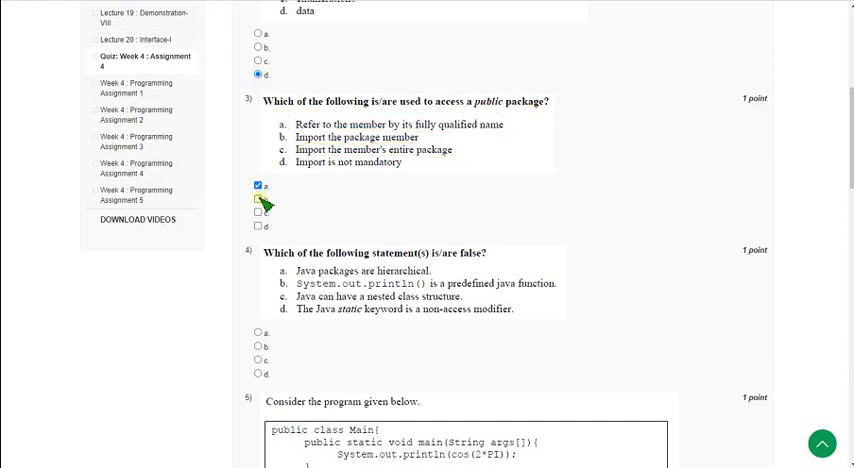
click(256, 200)
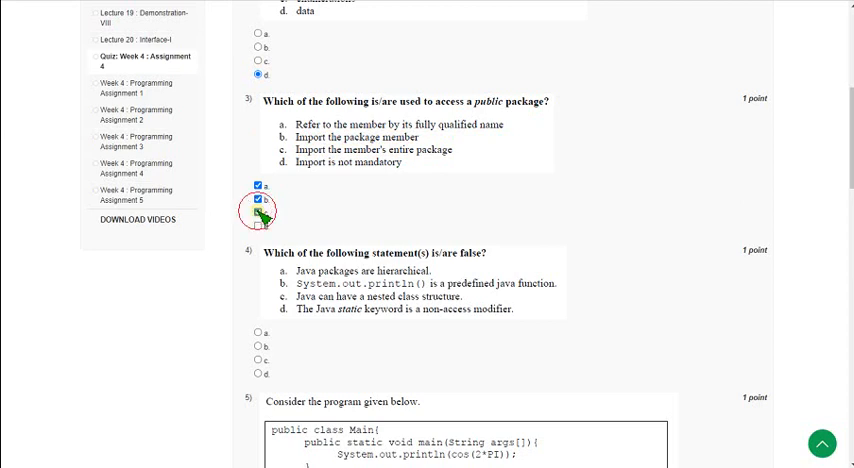
click(260, 212)
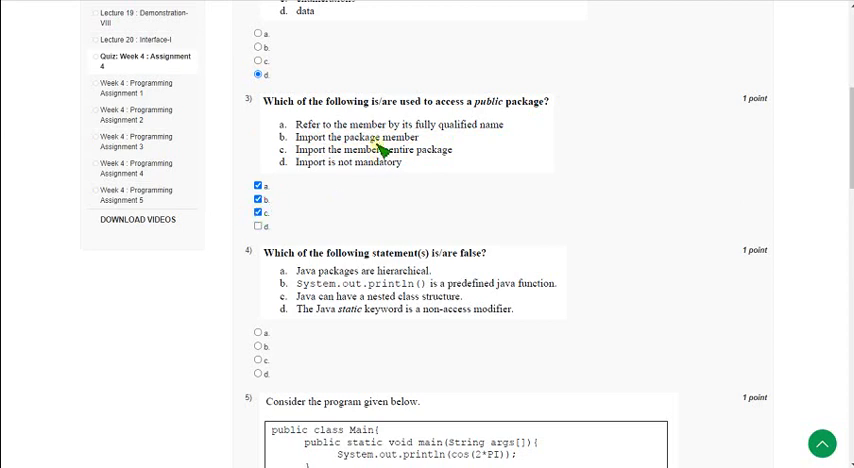
mouse_move(378, 148)
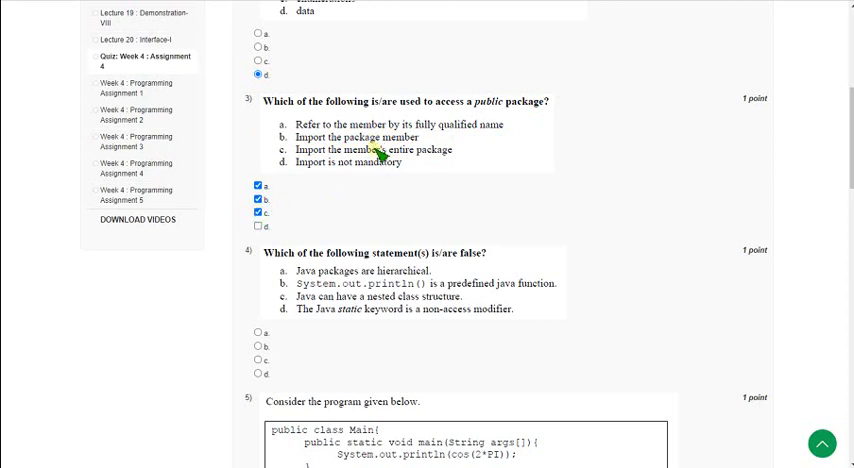
Mark option a as the answer to question 4 on false statements about Java packages
scroll(down, 3)
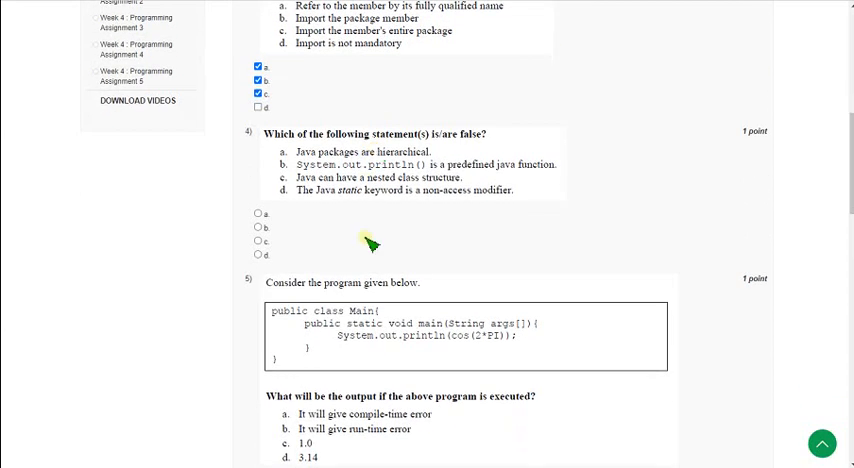
scroll(down, 3)
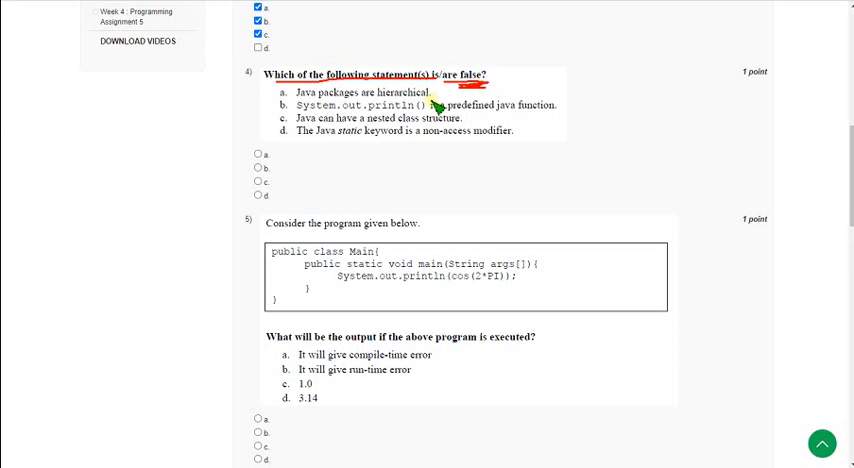
mouse_move(318, 152)
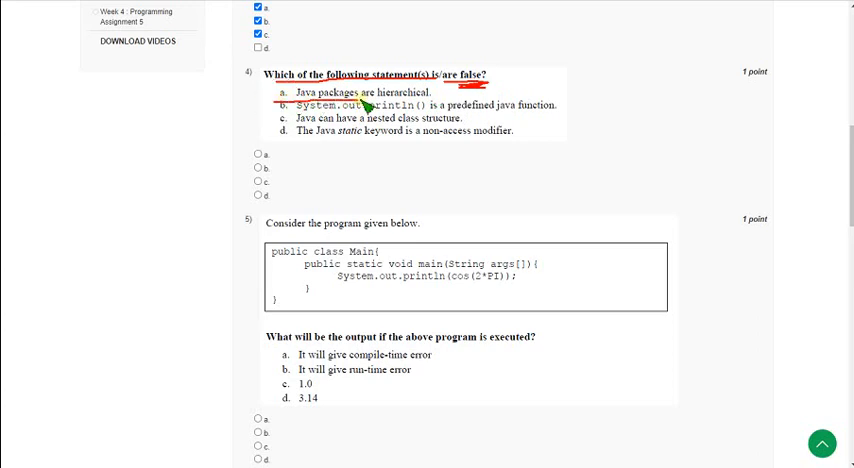
mouse_move(440, 96)
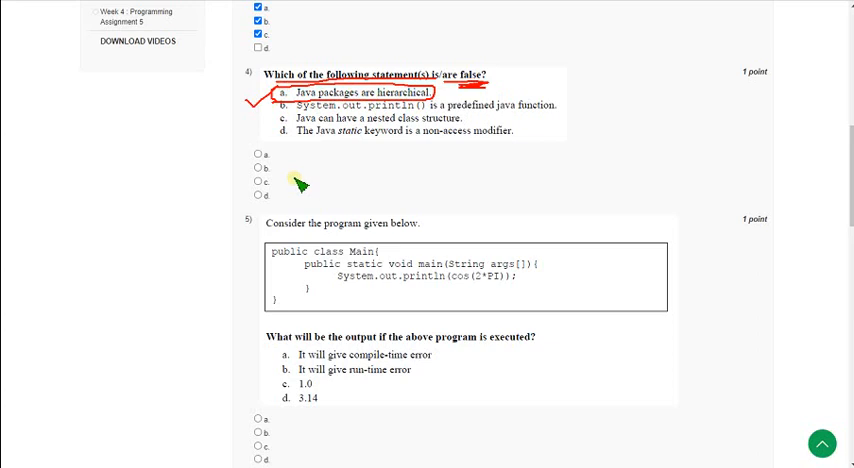
mouse_move(302, 144)
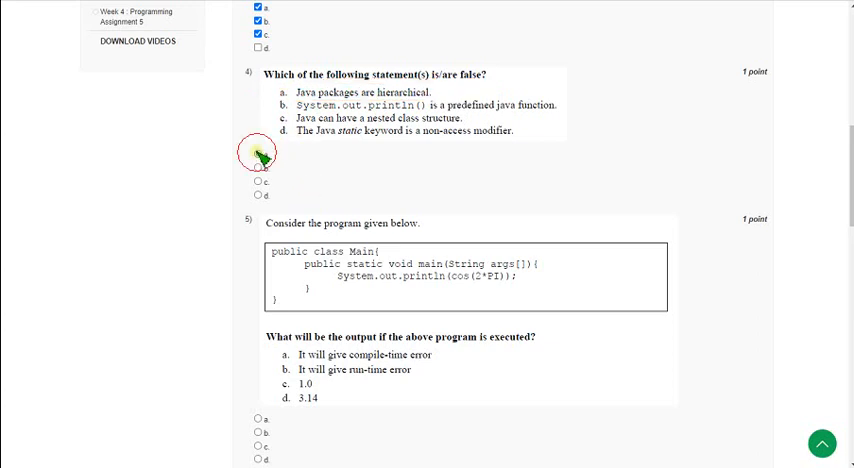
click(260, 156)
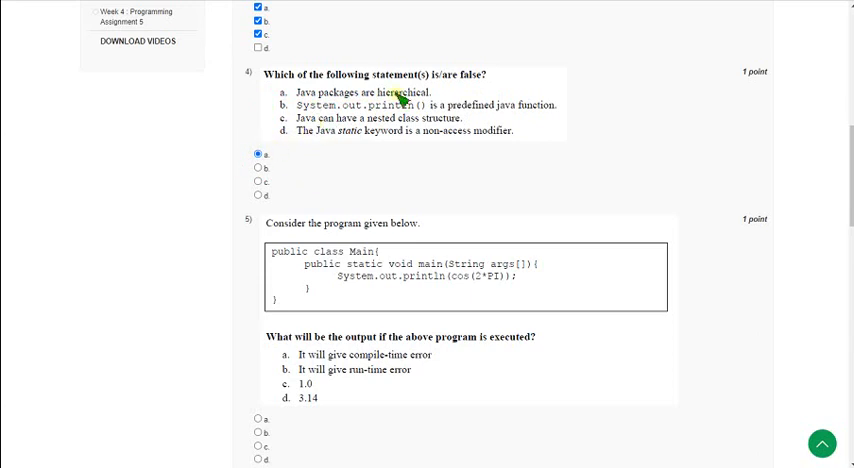
mouse_move(378, 136)
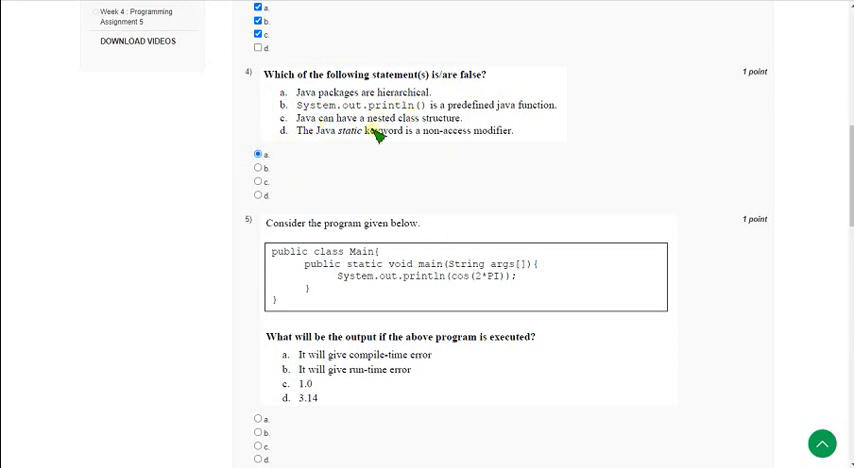
Mark option a, compile-time error, for question 5 on the output of printing (int)2*PI
scroll(down, 3)
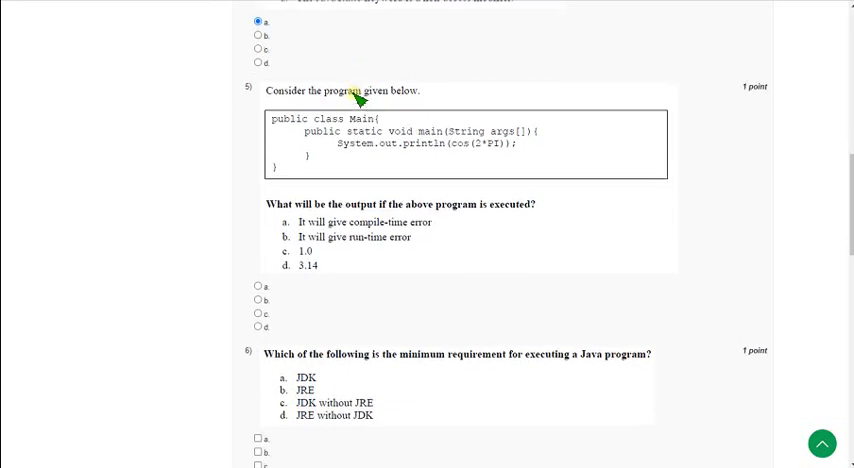
scroll(down, 3)
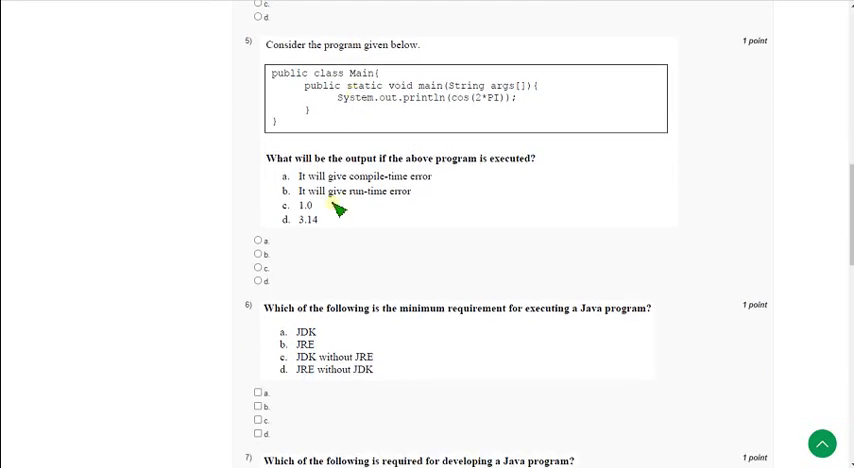
mouse_move(350, 78)
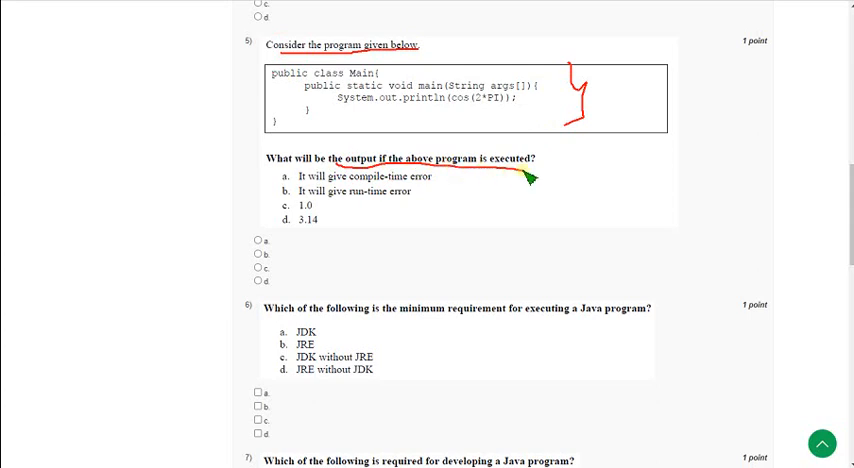
mouse_move(482, 122)
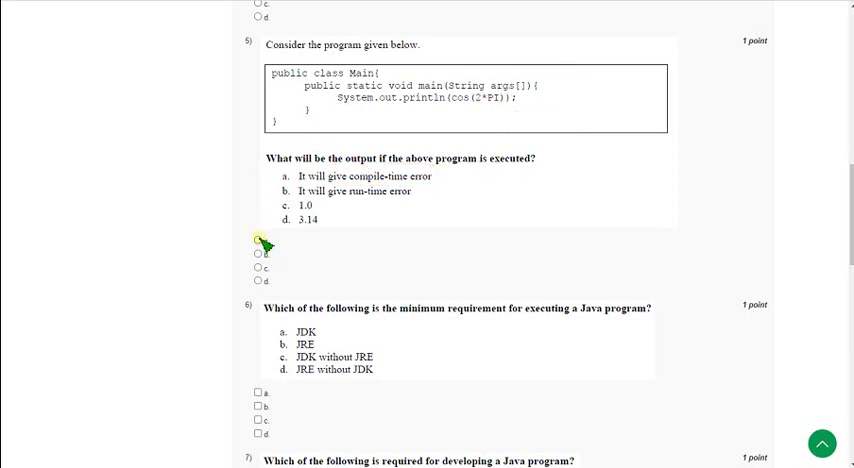
click(258, 240)
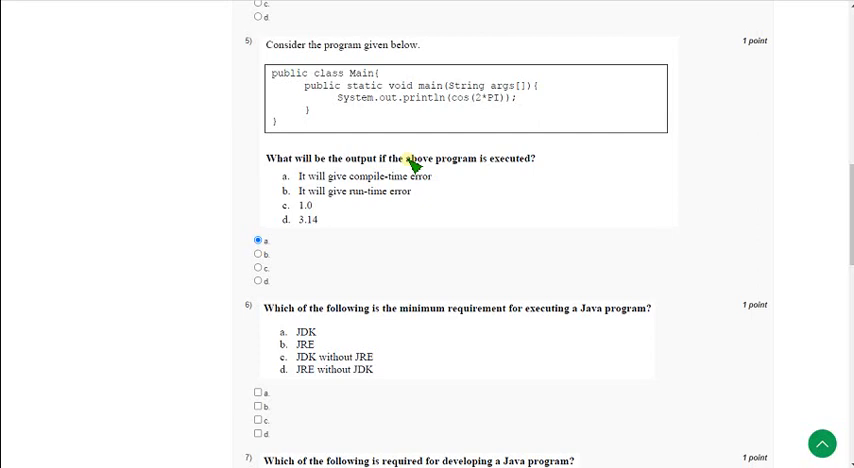
scroll(down, 3)
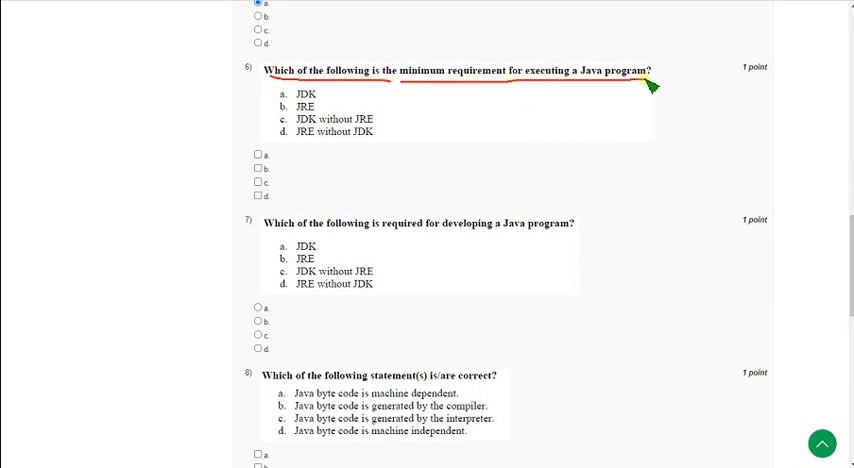
mouse_move(604, 158)
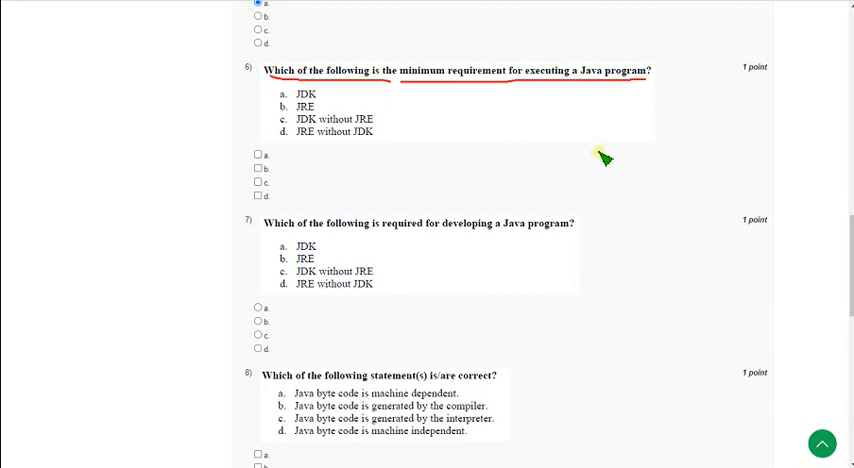
mouse_move(608, 136)
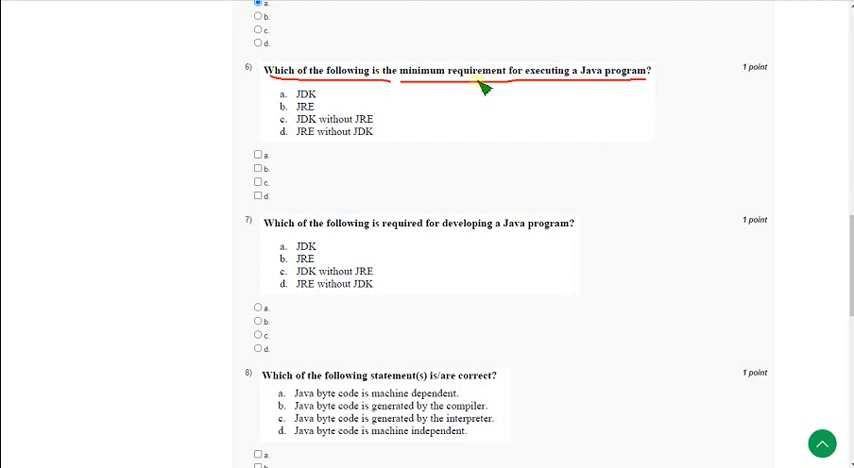
mouse_move(590, 84)
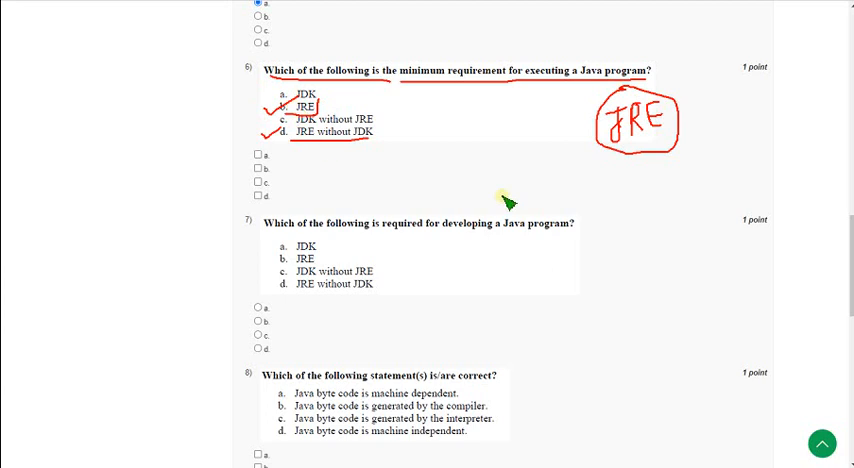
mouse_move(426, 180)
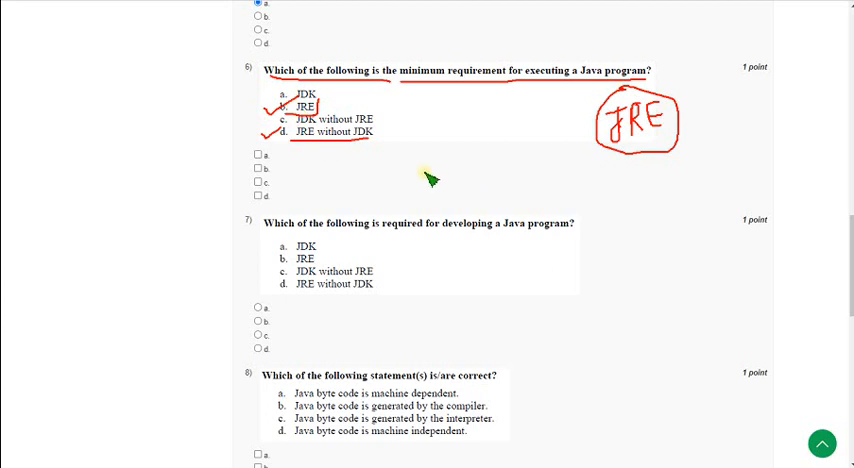
mouse_move(608, 132)
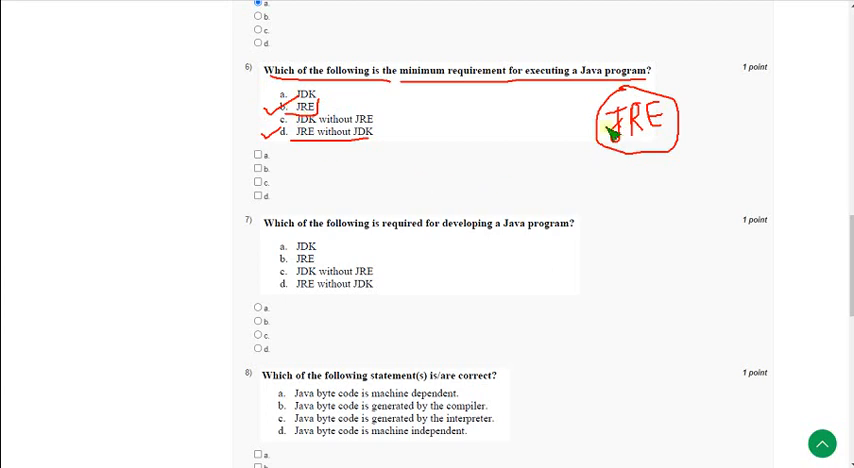
mouse_move(718, 104)
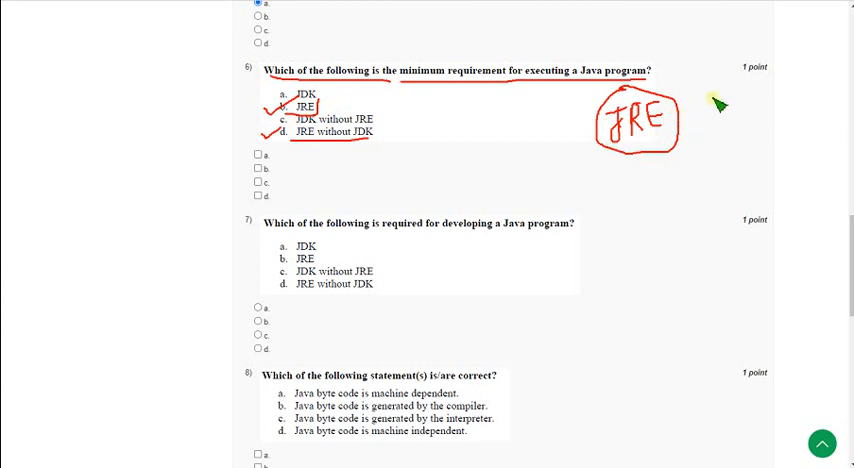
drag(712, 100, 730, 124)
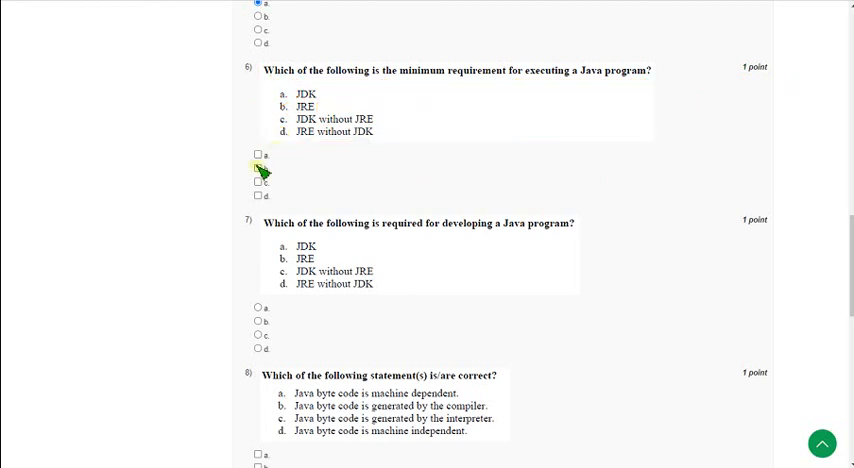
Check option b, JRE, for question 6 on the minimum requirement for executing Java
click(258, 168)
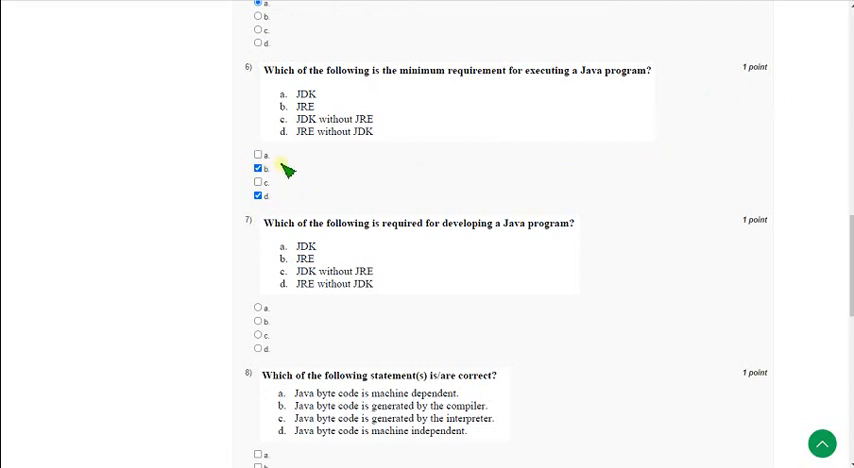
mouse_move(500, 82)
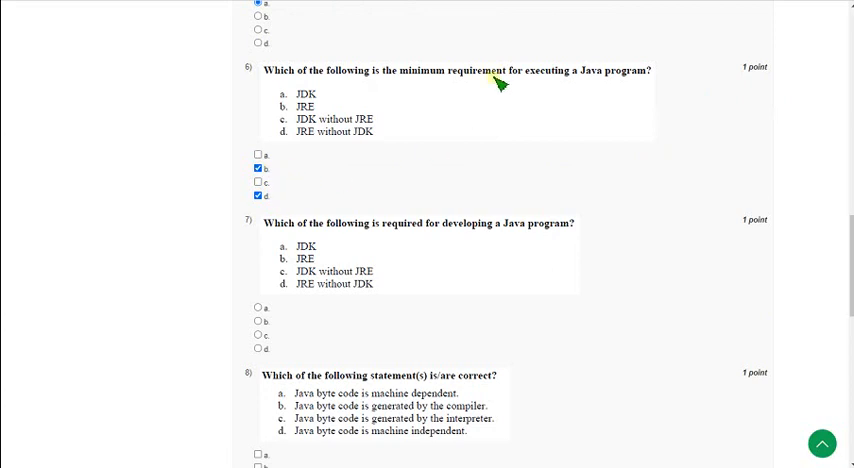
mouse_move(276, 196)
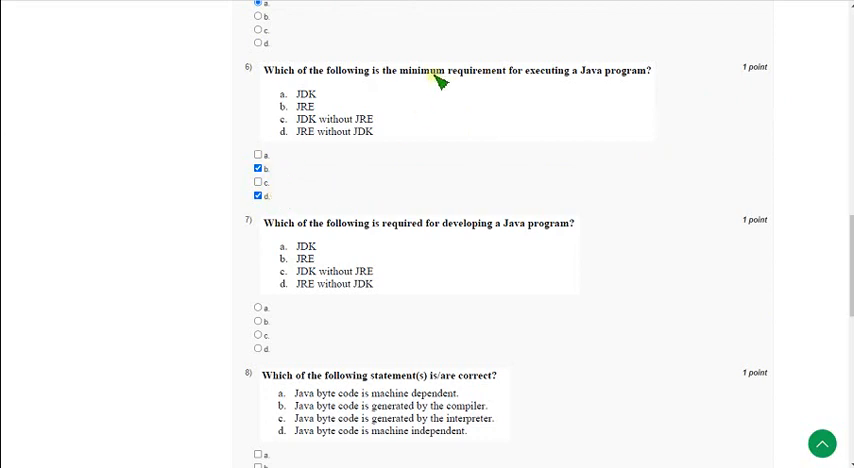
mouse_move(504, 88)
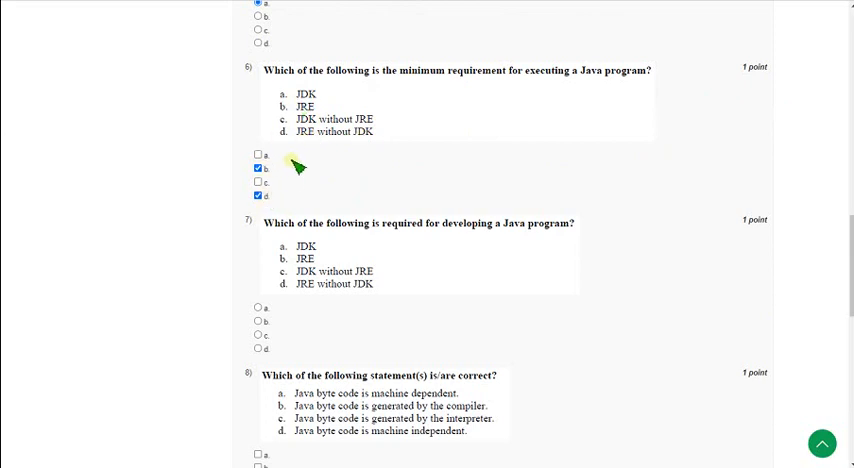
click(258, 168)
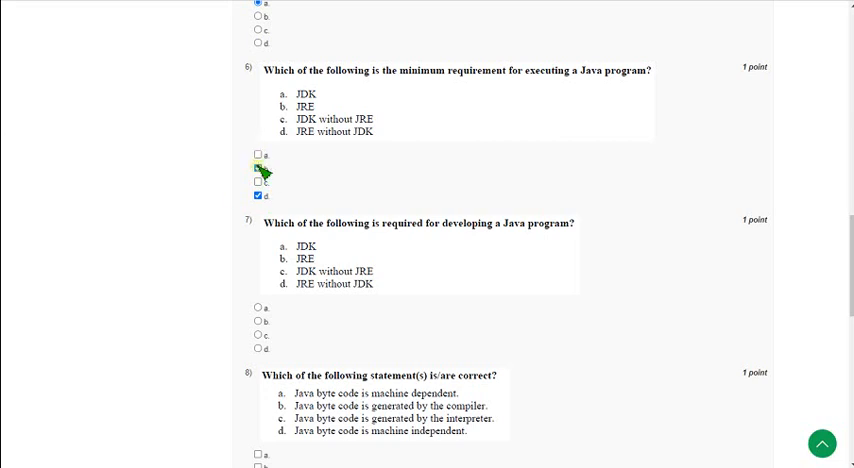
click(256, 168)
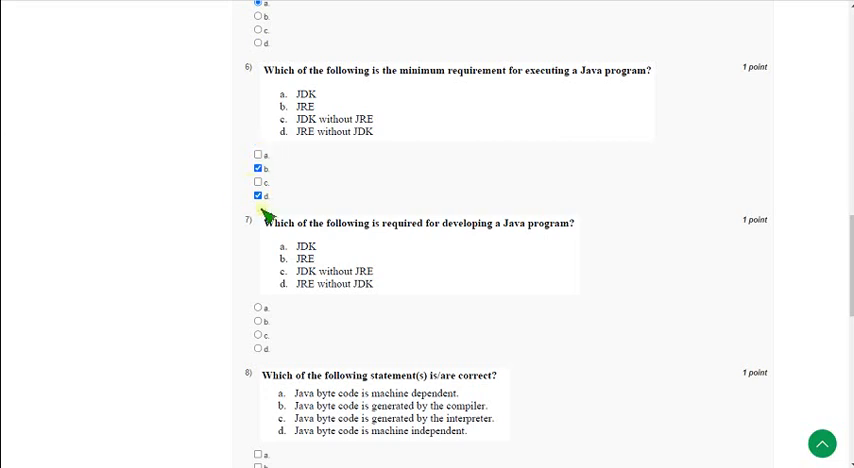
mouse_move(280, 170)
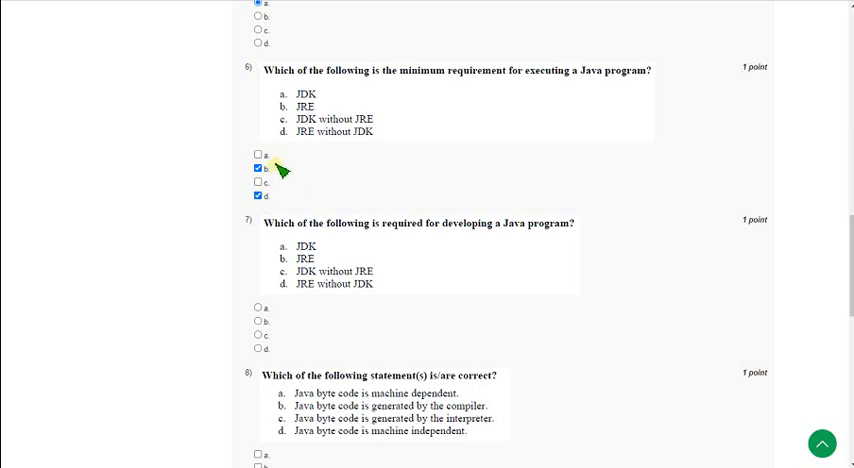
Mark option a in red and select JDK as the answer to question 7 on developing a Java program
scroll(down, 3)
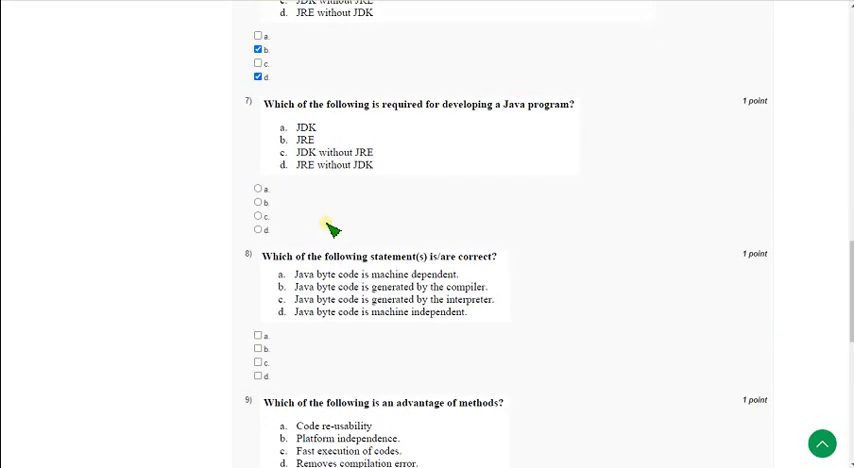
scroll(down, 3)
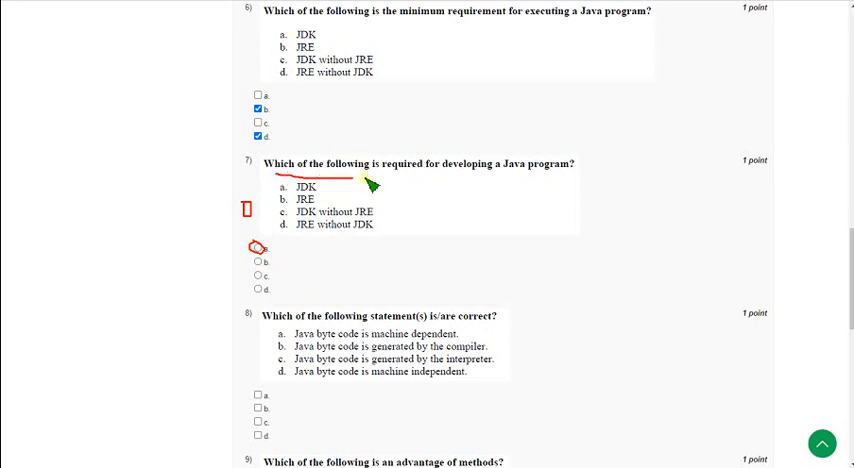
drag(370, 184, 576, 172)
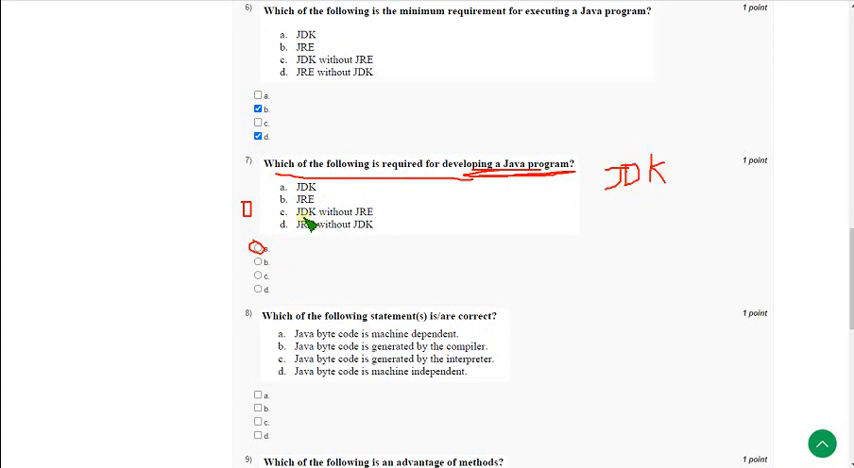
mouse_move(588, 210)
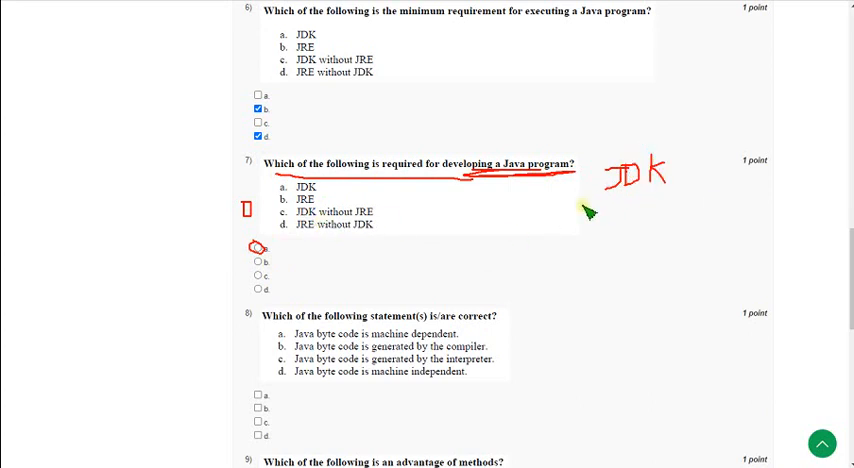
mouse_move(600, 236)
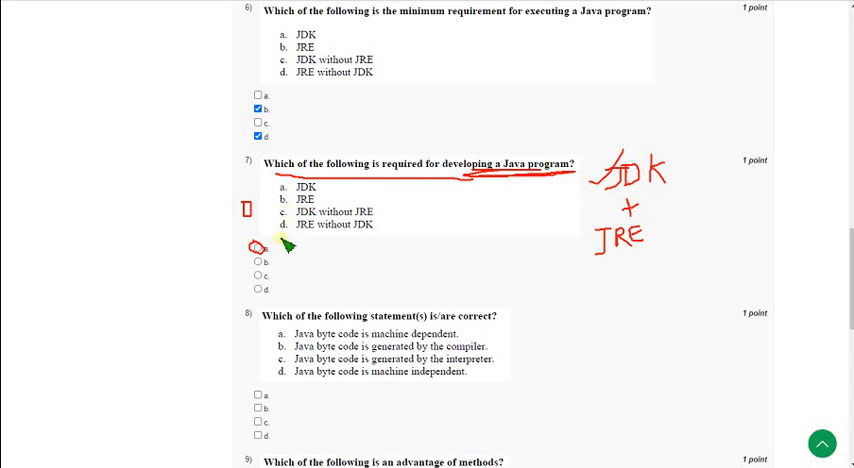
mouse_move(336, 252)
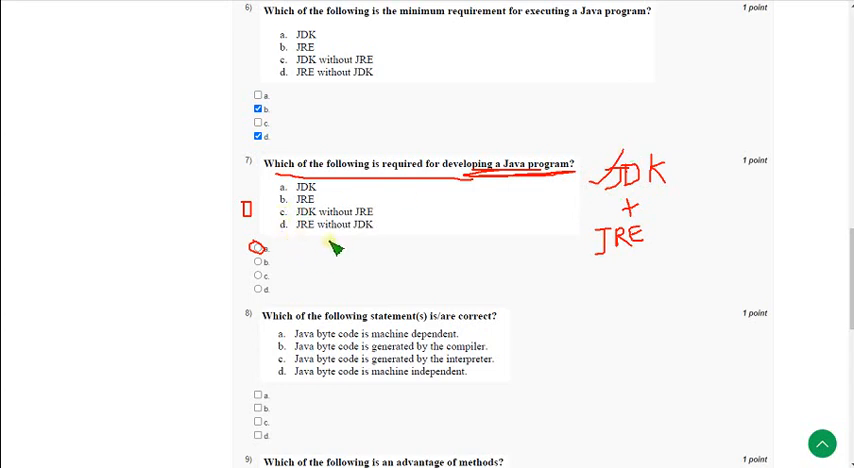
mouse_move(340, 196)
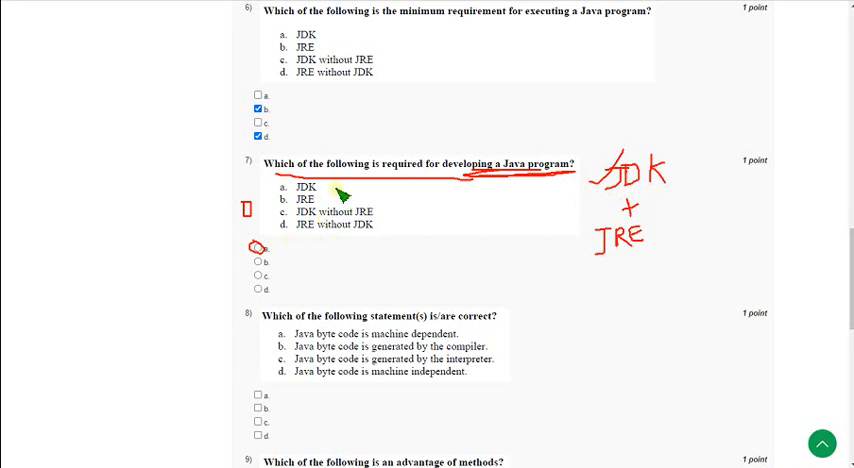
mouse_move(288, 198)
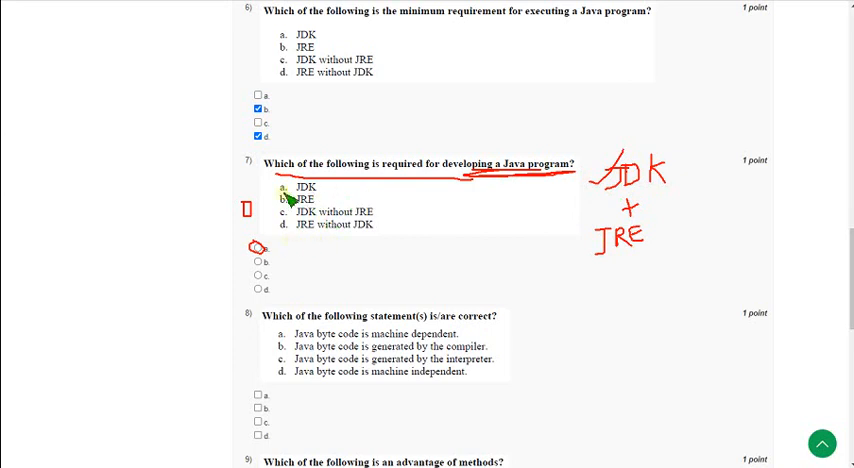
mouse_move(264, 254)
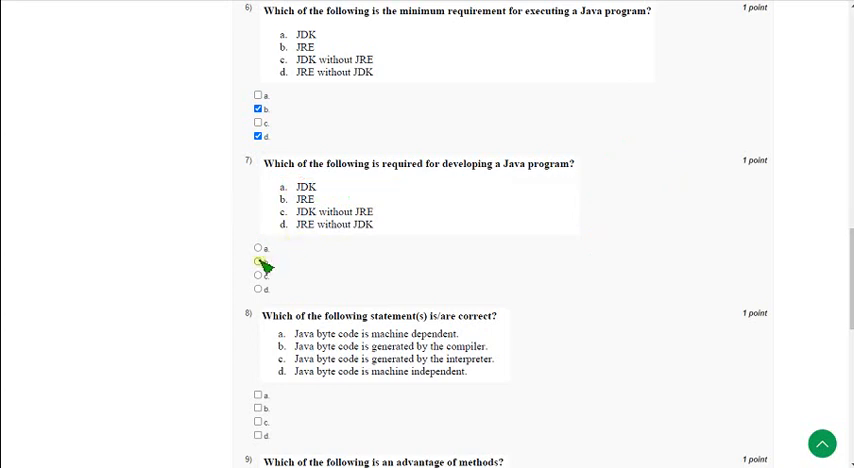
click(258, 248)
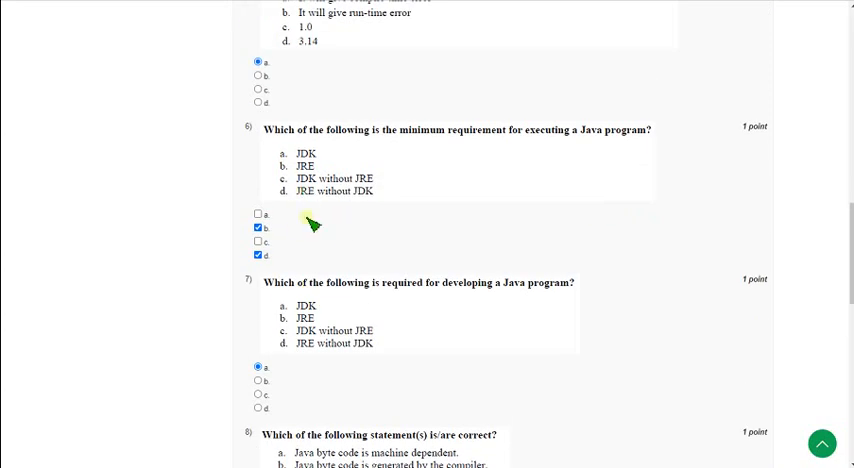
mouse_move(308, 232)
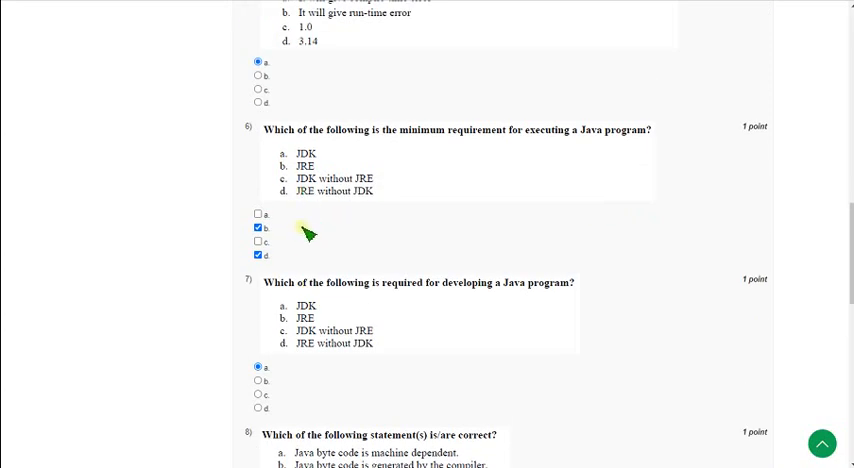
mouse_move(284, 244)
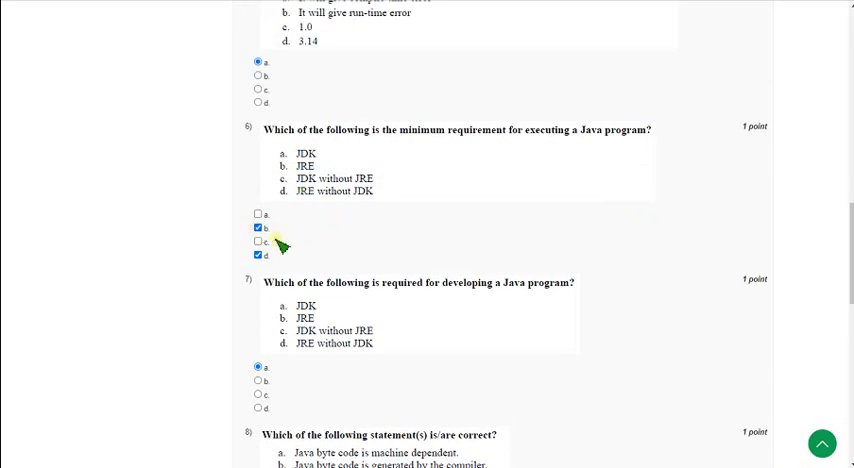
Annotate the byte code statements in red and check options b and d for question 8
scroll(down, 3)
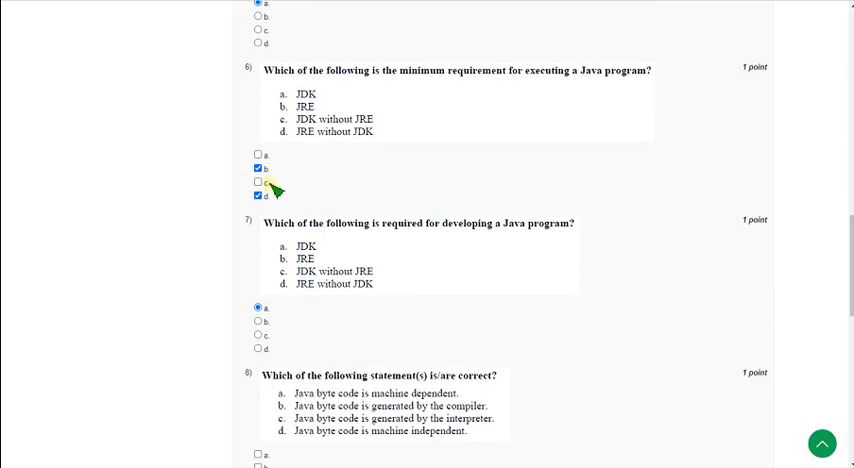
scroll(down, 3)
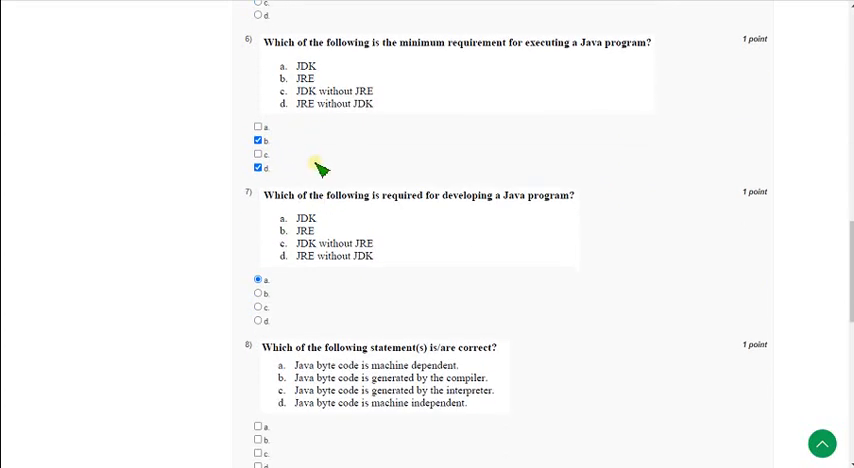
scroll(down, 3)
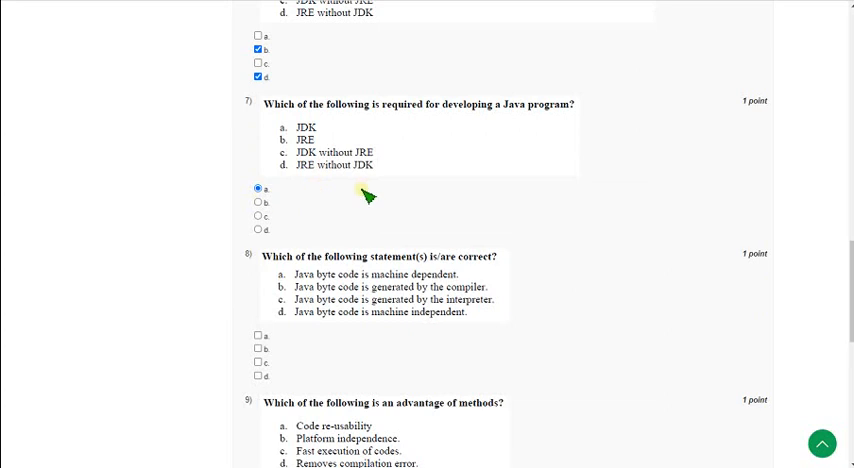
scroll(down, 3)
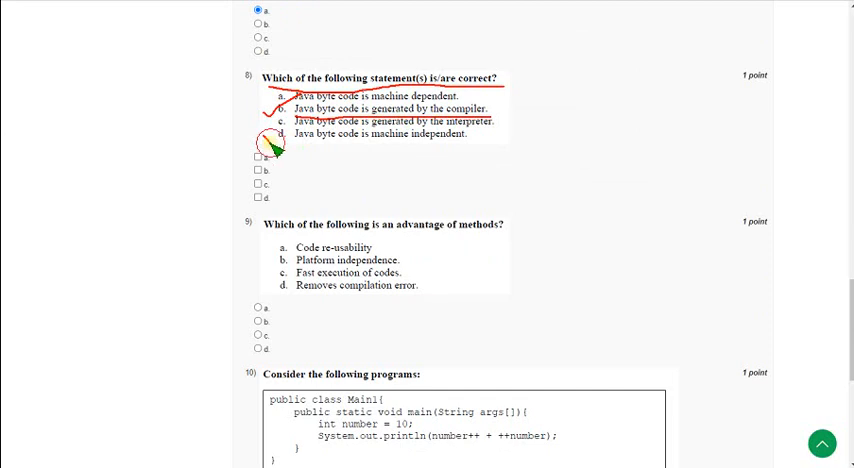
drag(276, 148, 484, 144)
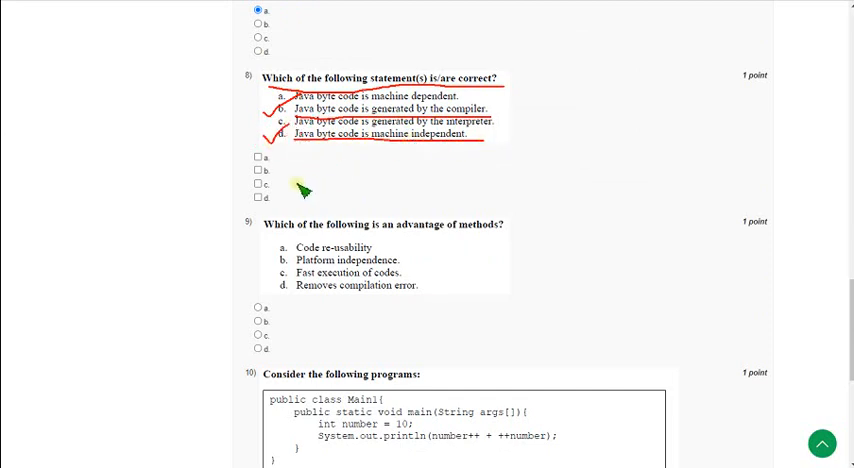
click(258, 170)
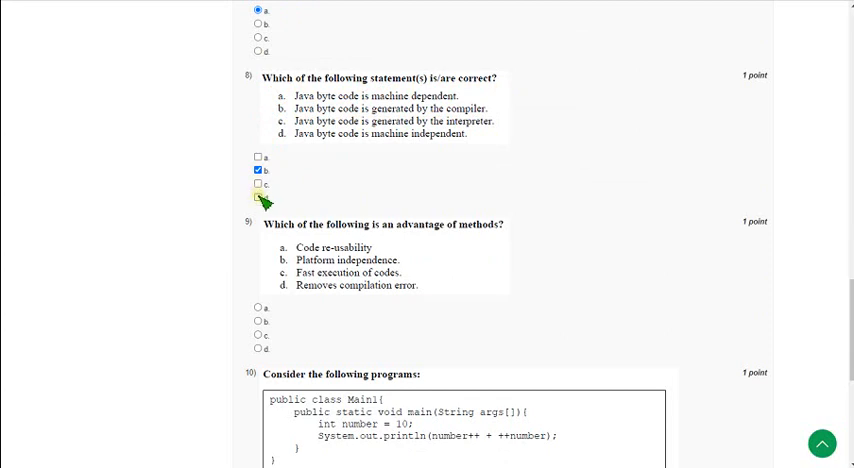
click(258, 196)
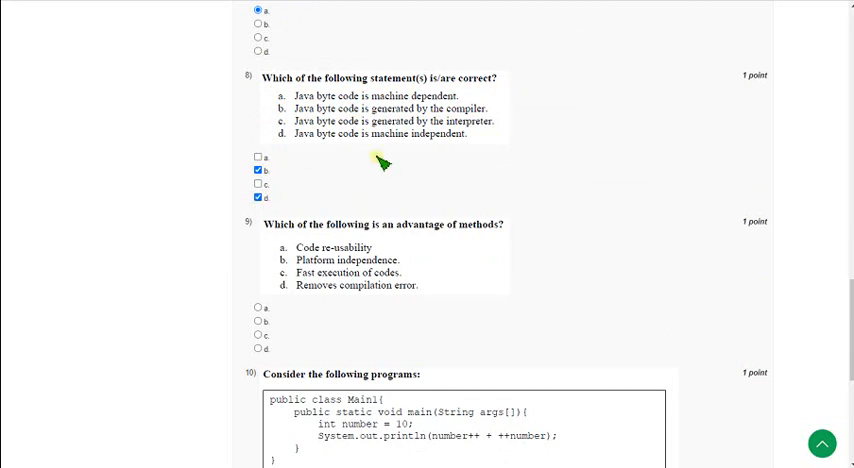
Underline question 9 in red and select option a, code re-usability, as the advantage of methods
scroll(down, 3)
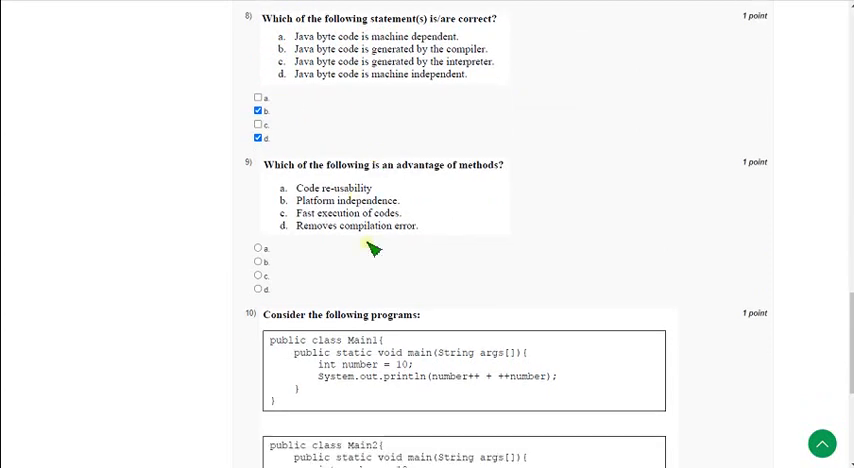
mouse_move(284, 180)
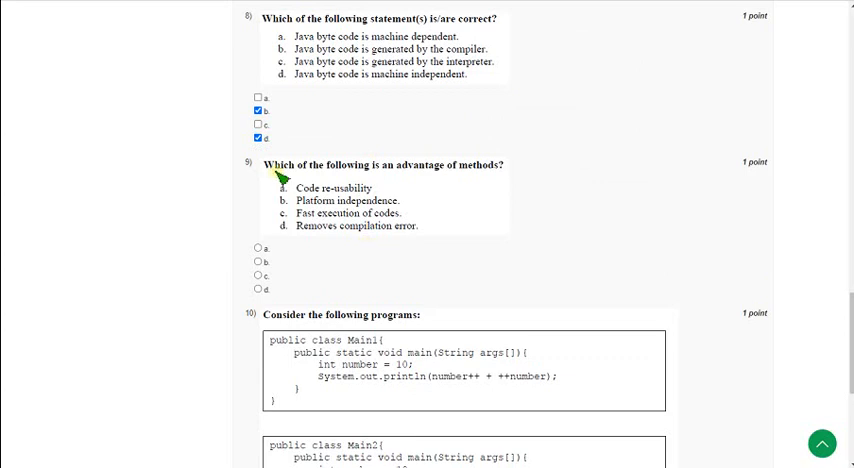
drag(262, 176, 492, 176)
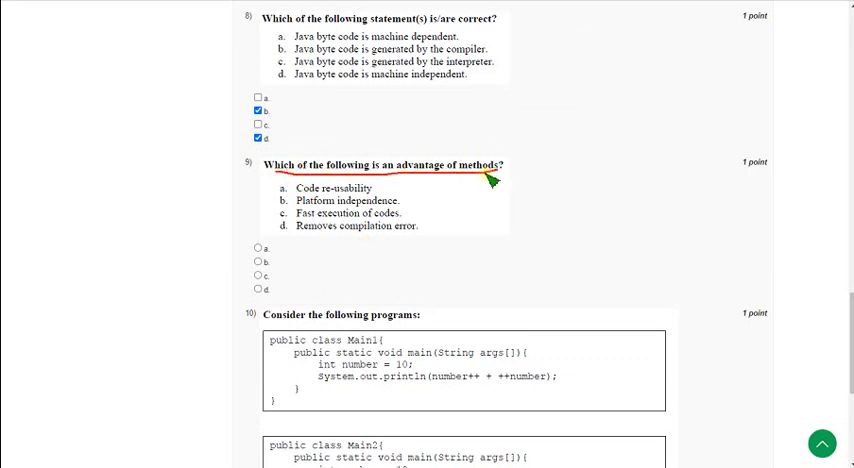
mouse_move(270, 200)
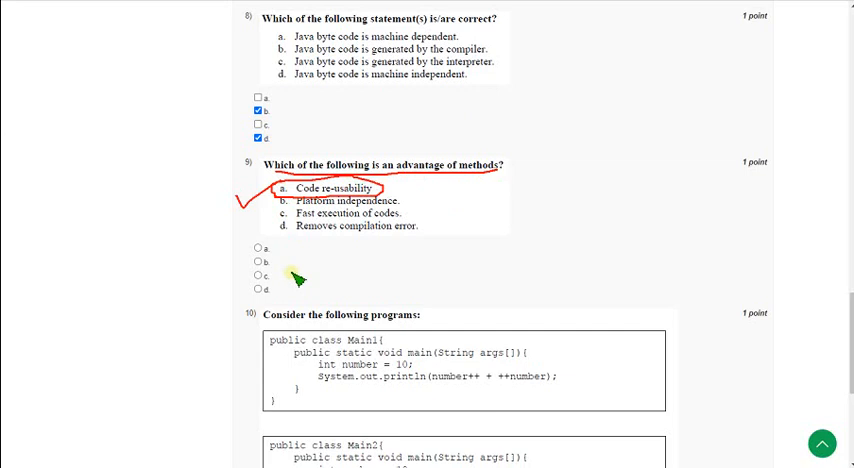
click(260, 248)
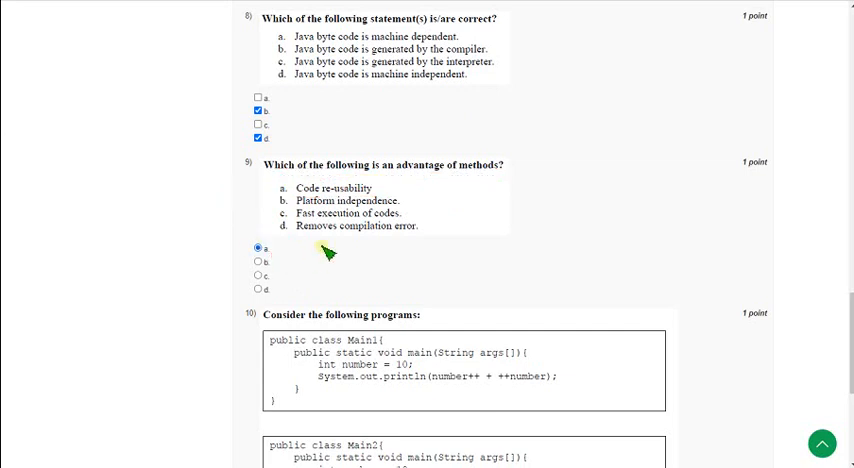
Select option c, same output, for question 10 comparing the Main1 and Main2 programs
scroll(down, 3)
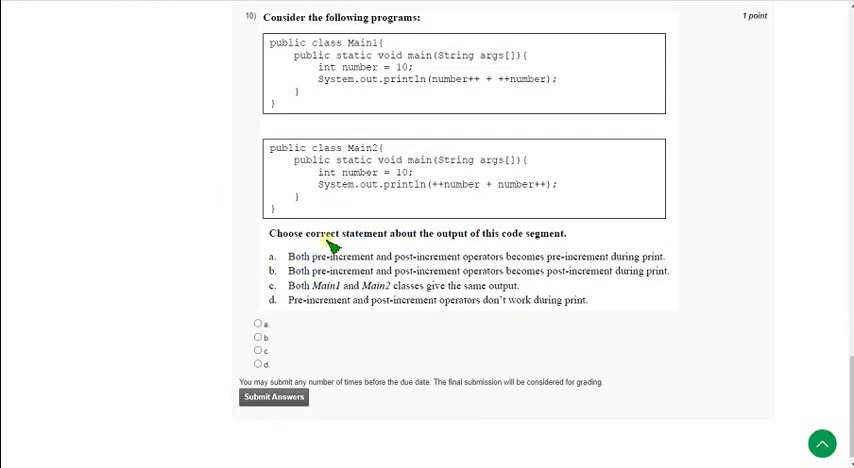
mouse_move(224, 60)
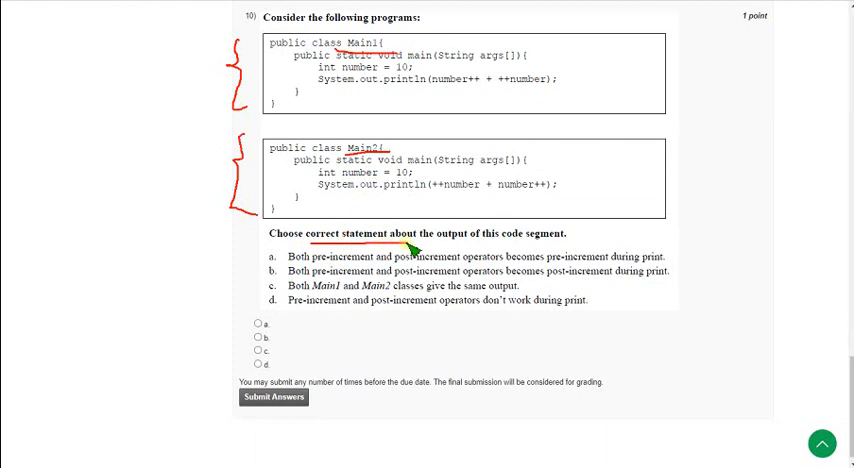
mouse_move(444, 248)
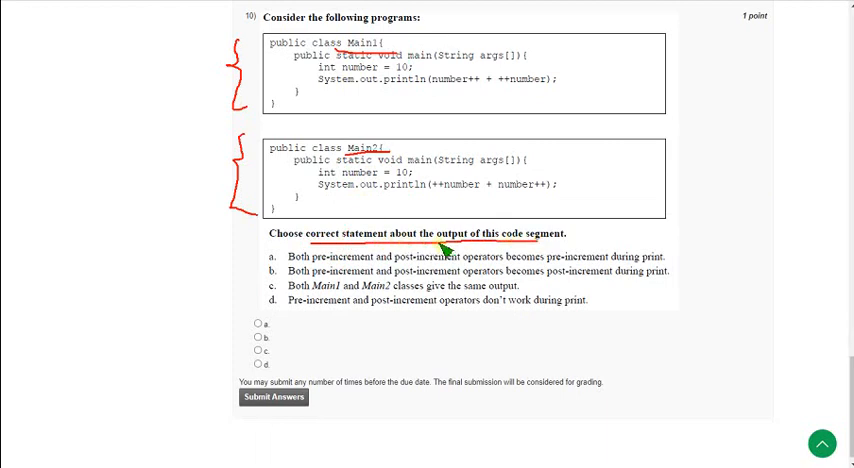
mouse_move(564, 56)
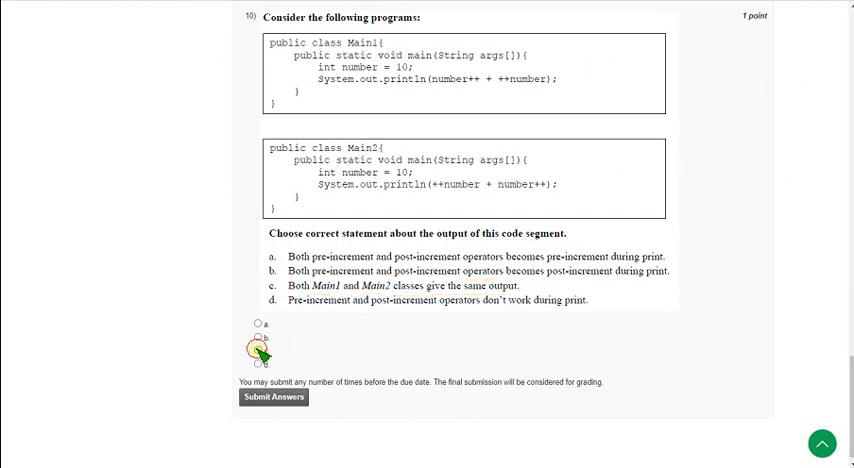
click(258, 352)
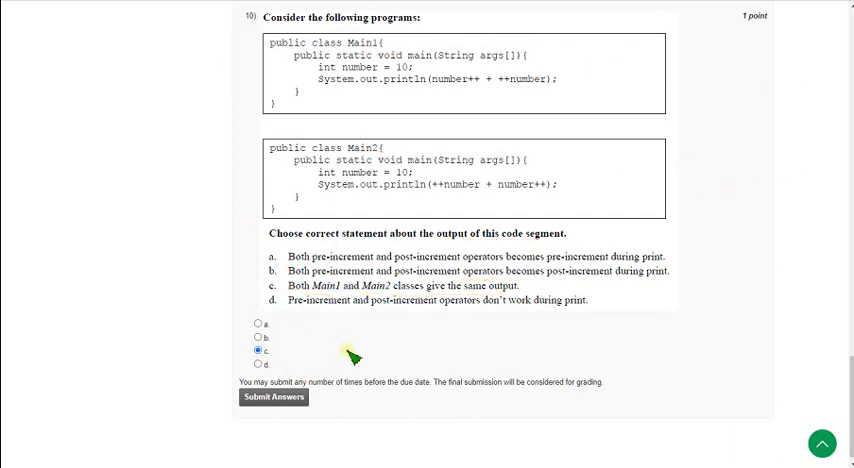